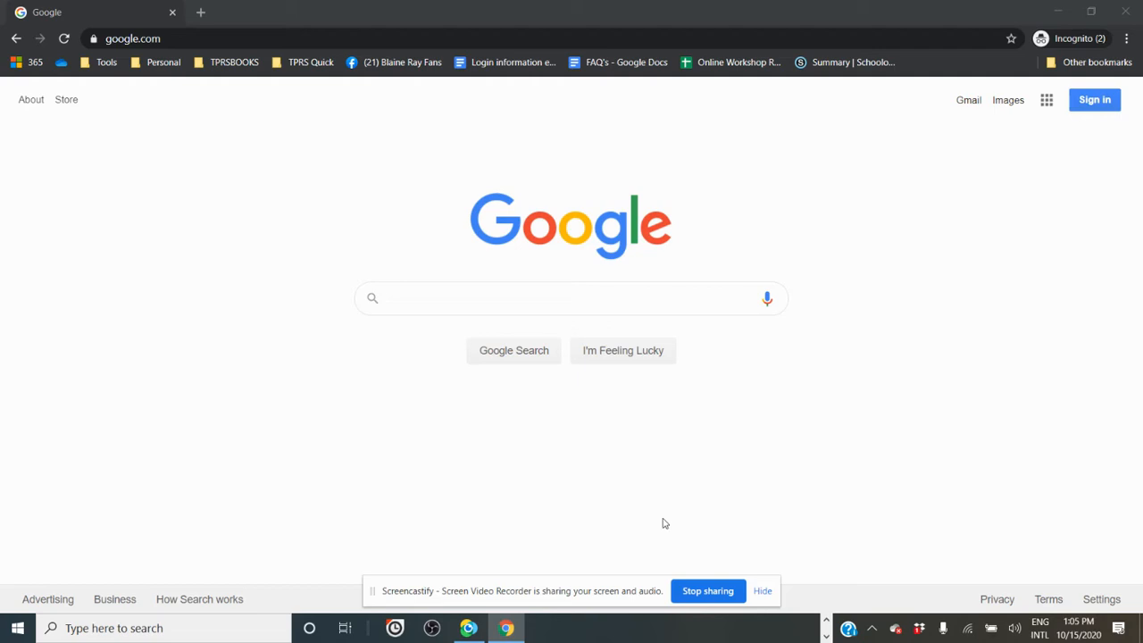
pyautogui.moveTo(611, 348)
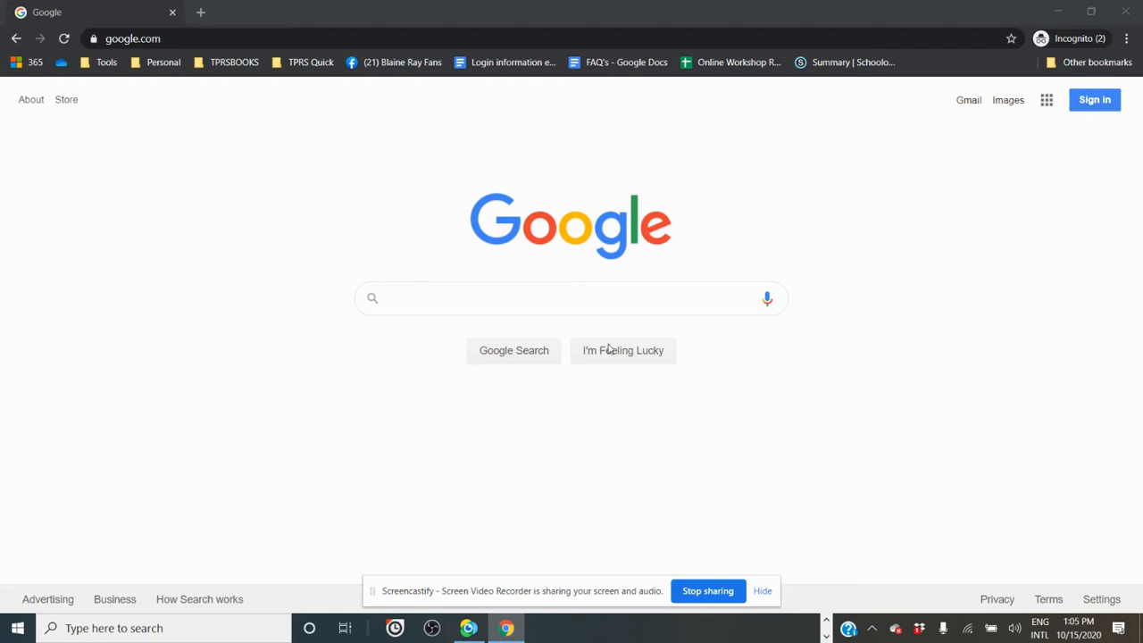
# - Navigate to ebooks.tprsbooks.com to load the TPRS Books eBooks Portal home page
pyautogui.click(133, 39)
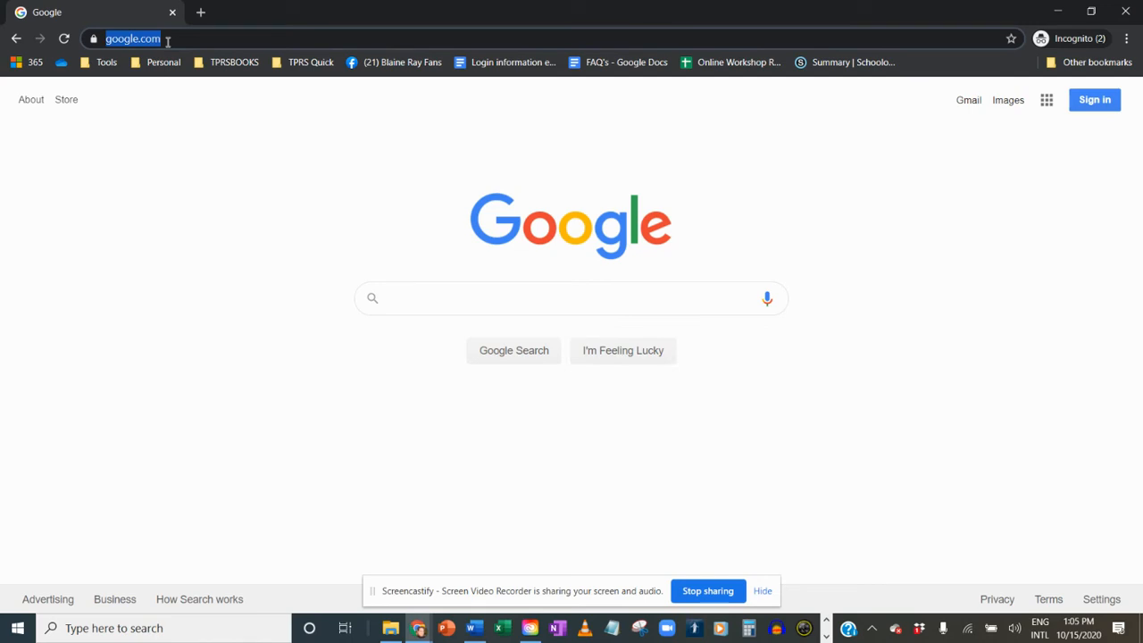
pyautogui.write('ebooks.tprsbooks.com')
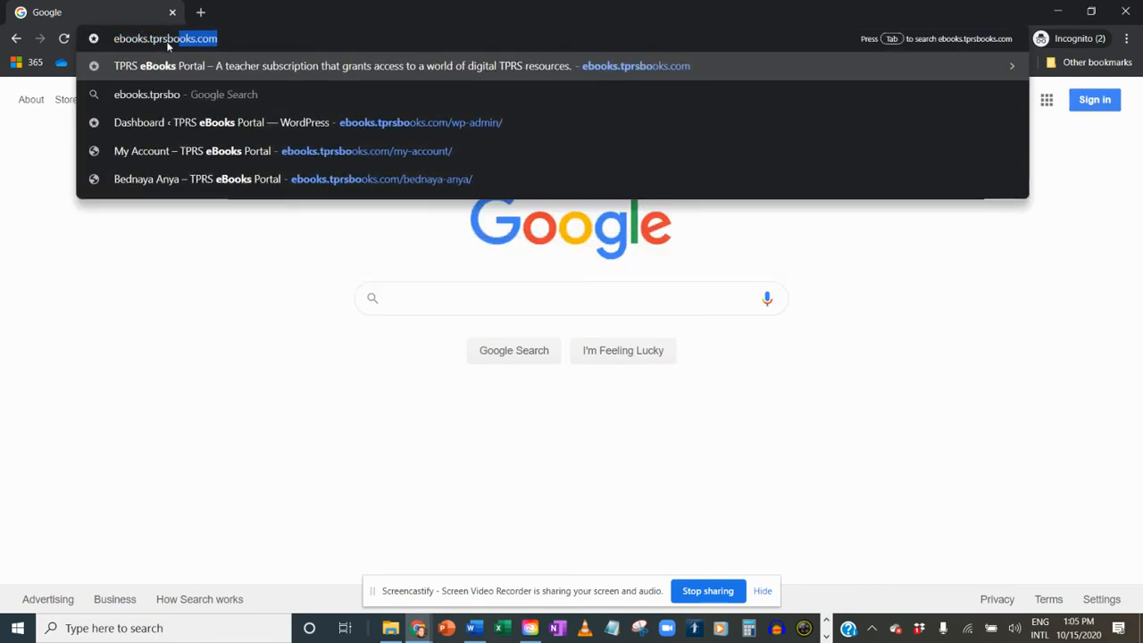
pyautogui.write('ooks.com')
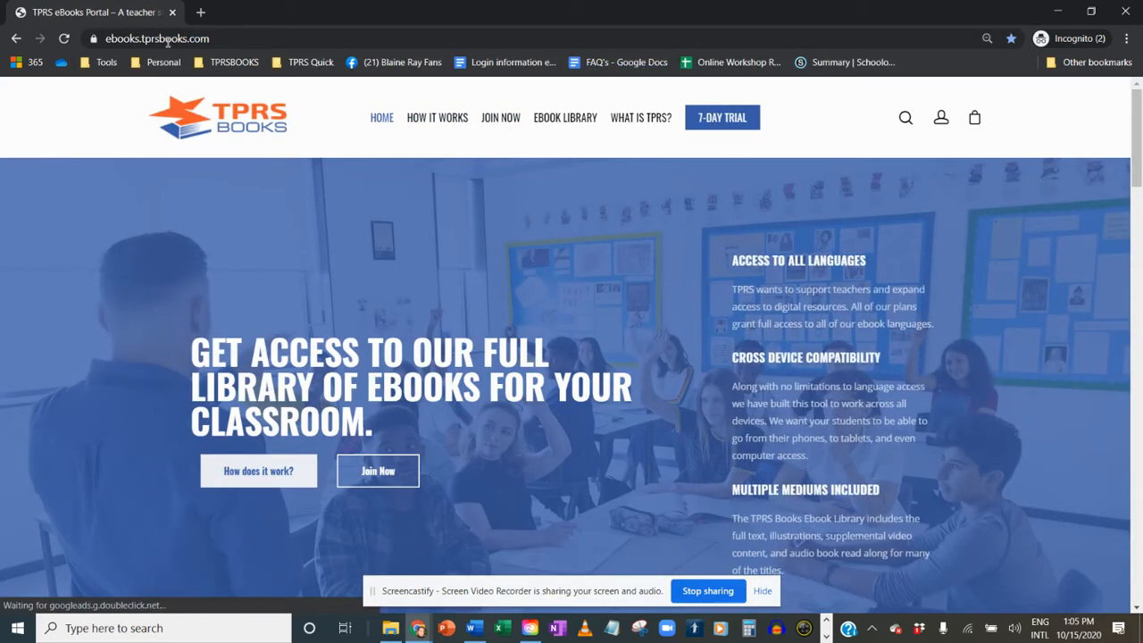
pyautogui.click(565, 118)
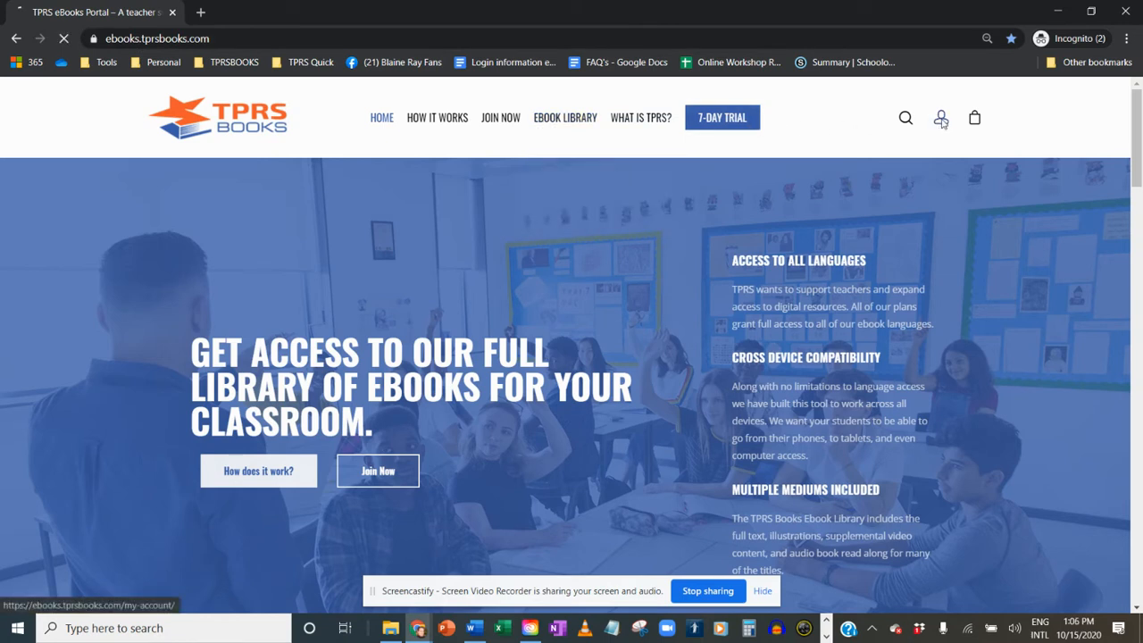
# - Sign in through the Login form with the account username and password
pyautogui.click(939, 118)
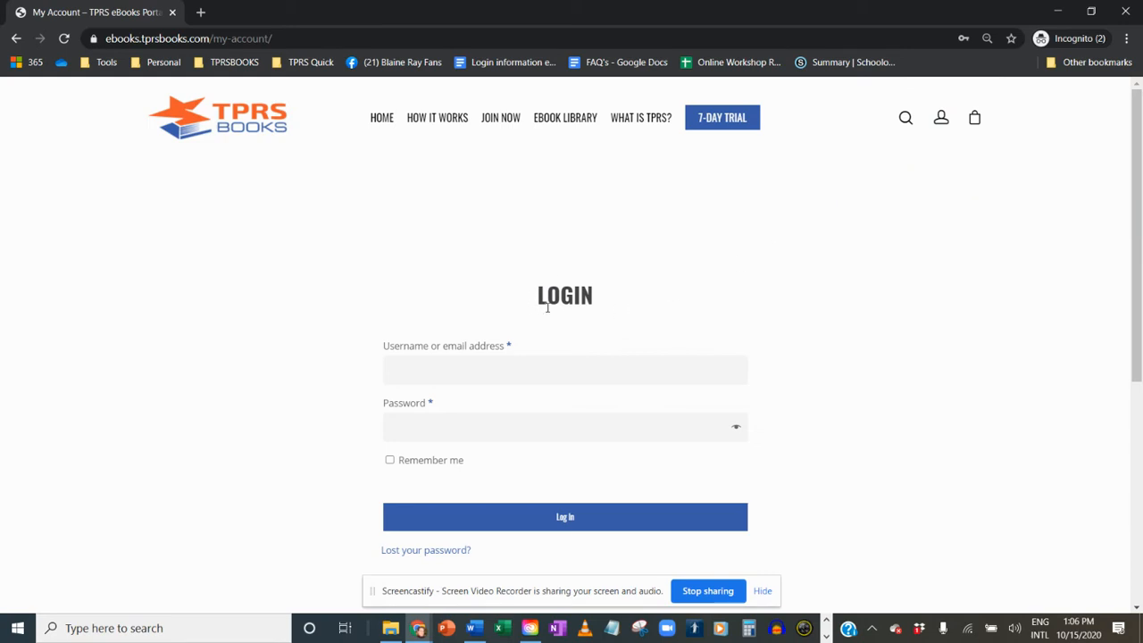
pyautogui.click(565, 370)
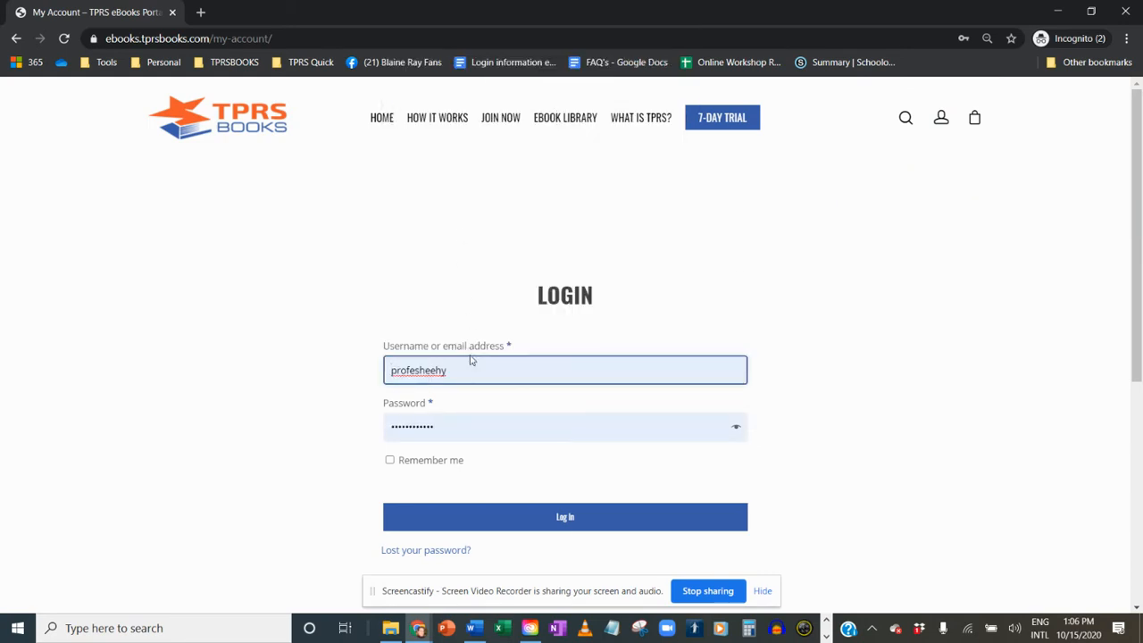
pyautogui.click(458, 62)
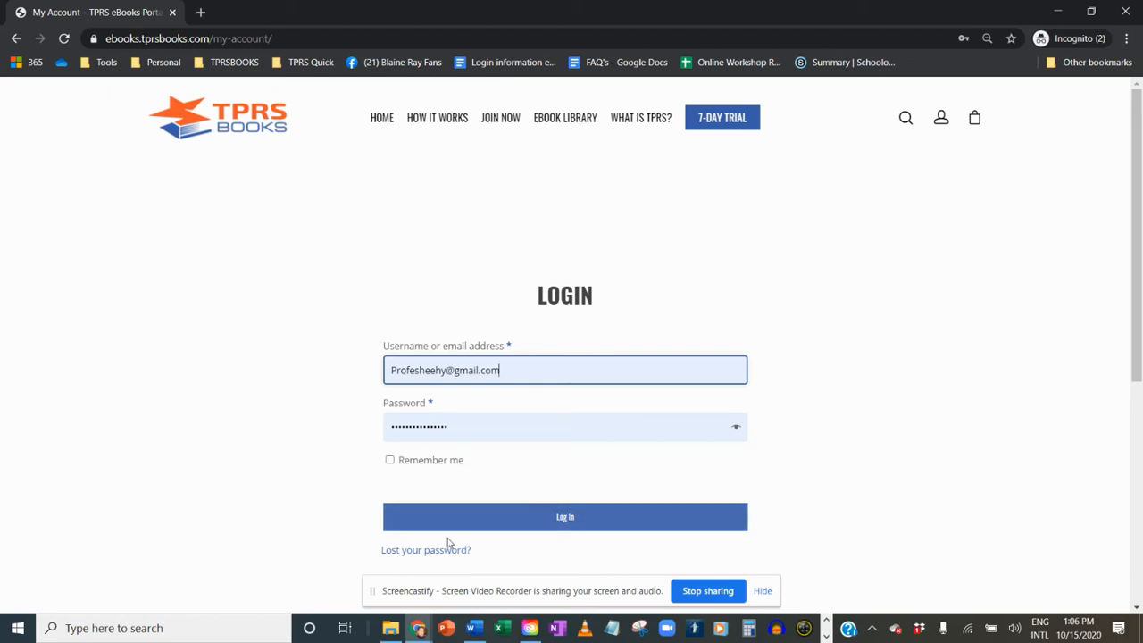
pyautogui.moveTo(427, 554)
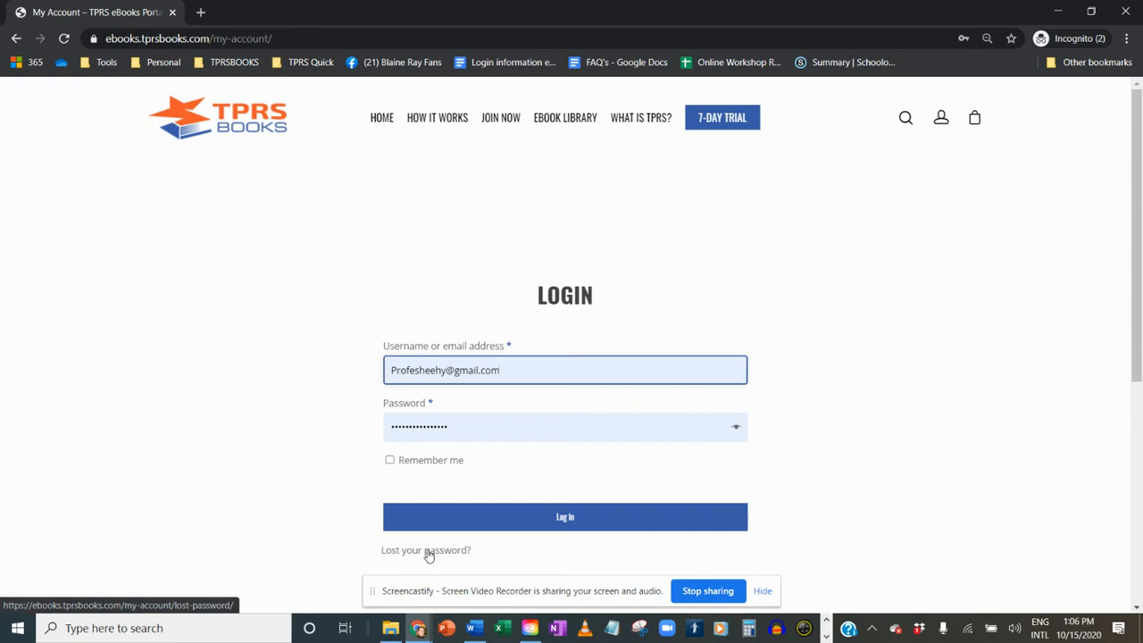
pyautogui.moveTo(457, 543)
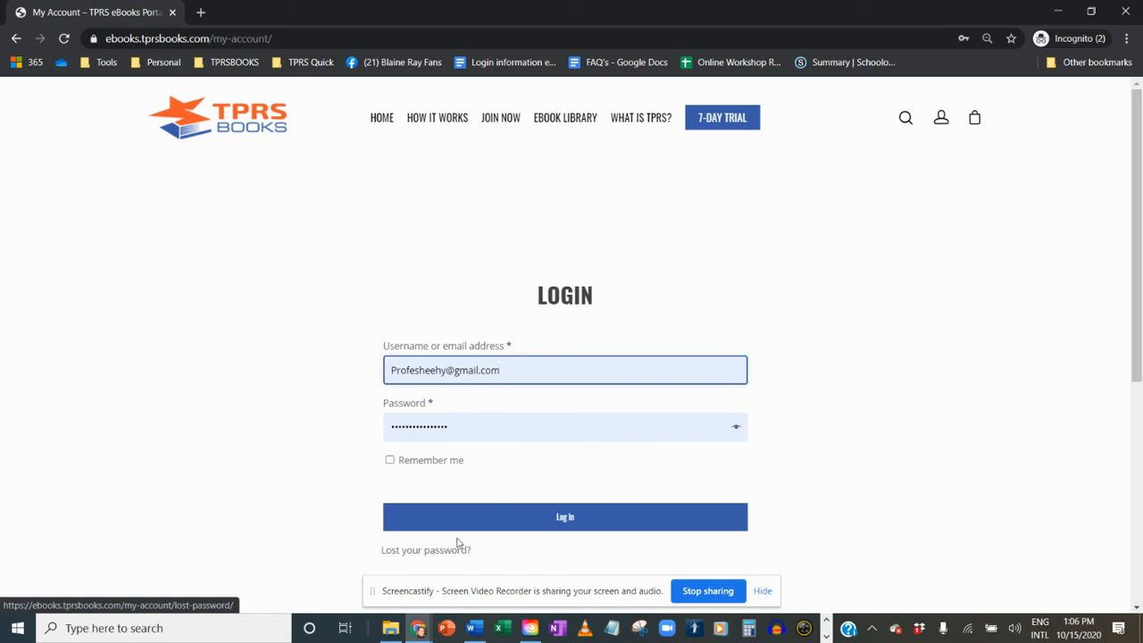
pyautogui.click(564, 516)
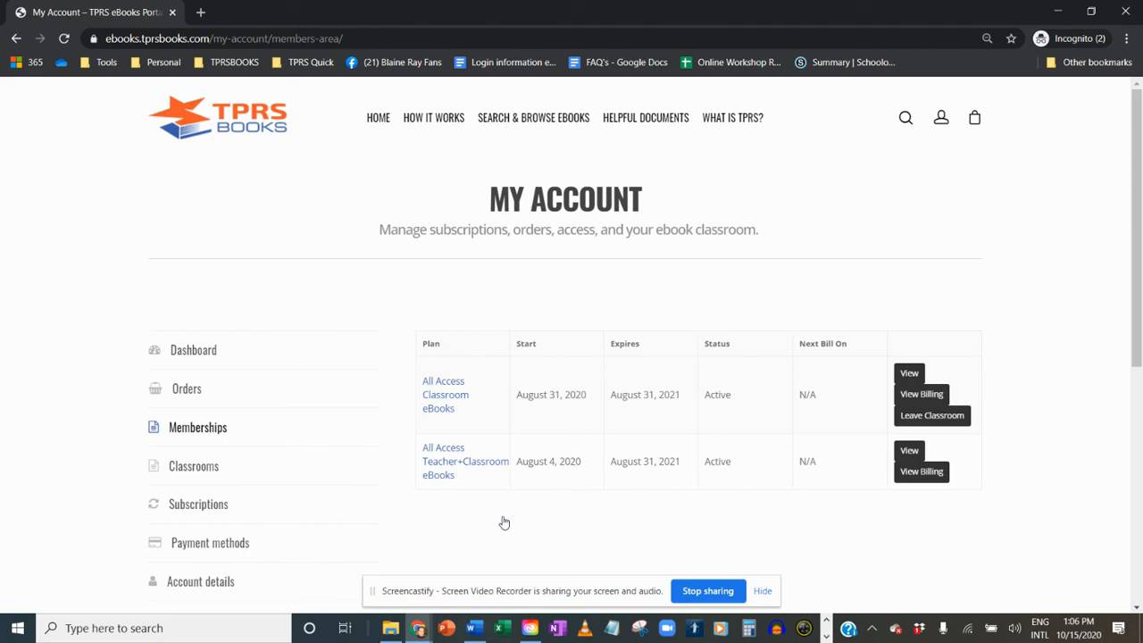
pyautogui.moveTo(886, 376)
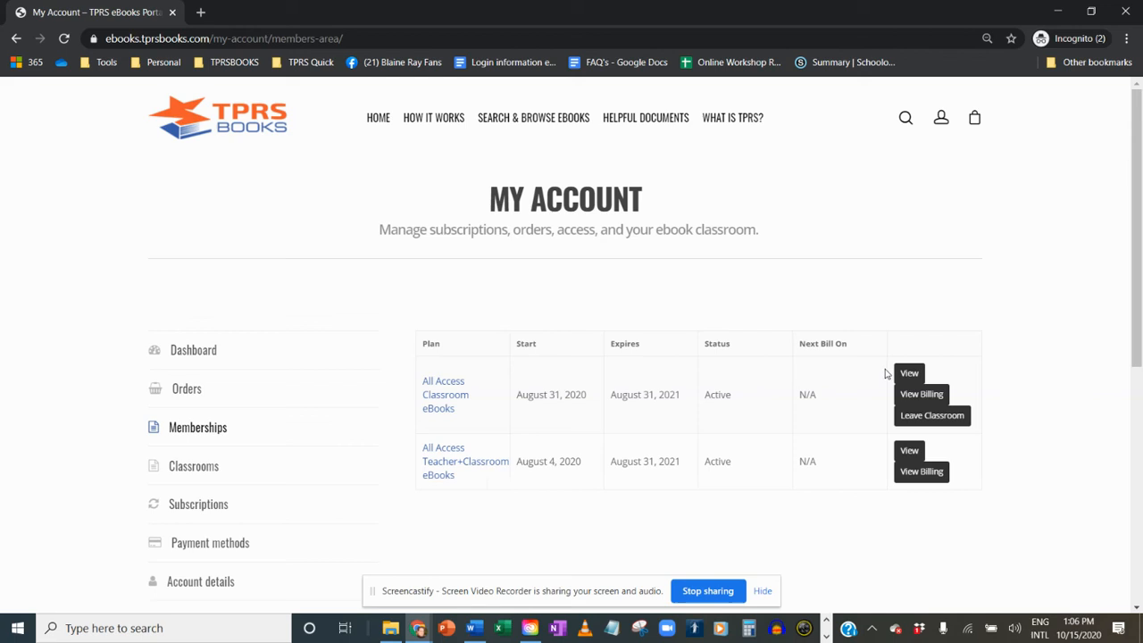
pyautogui.moveTo(350, 450)
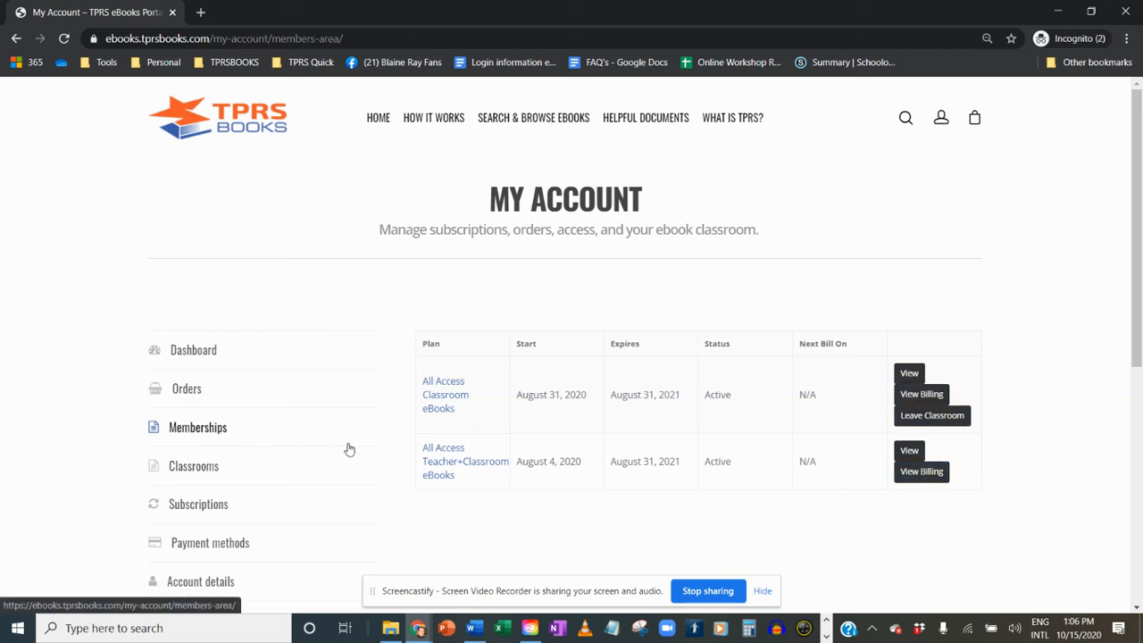
pyautogui.moveTo(461, 252)
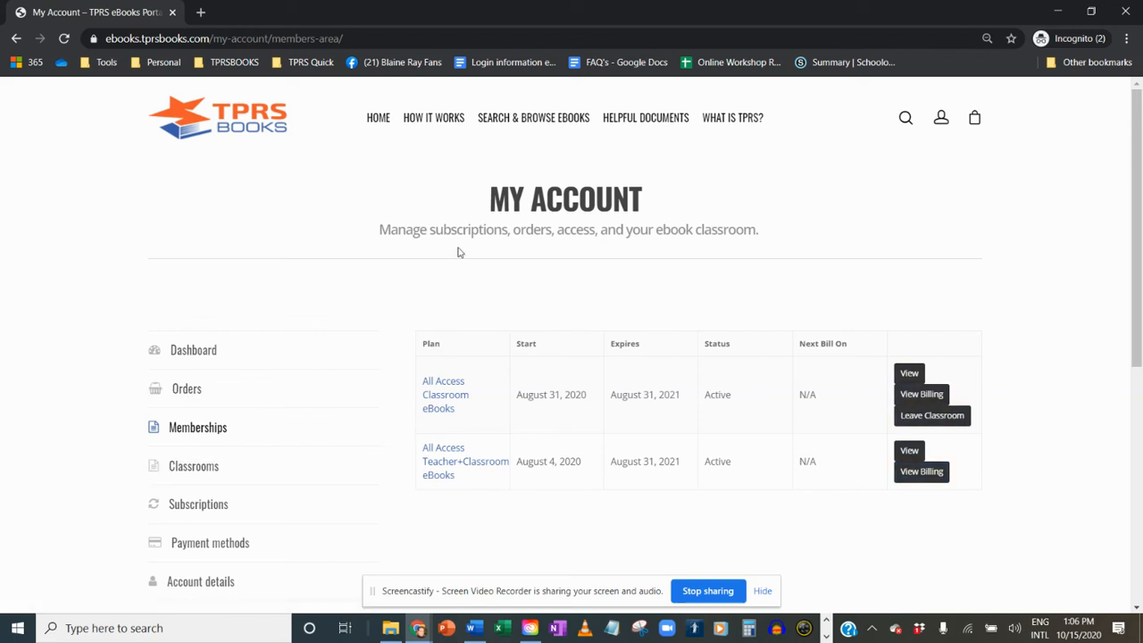
# - Go to Search & Browse eBooks and scroll to the Filter eBooks language and level panel
pyautogui.click(532, 117)
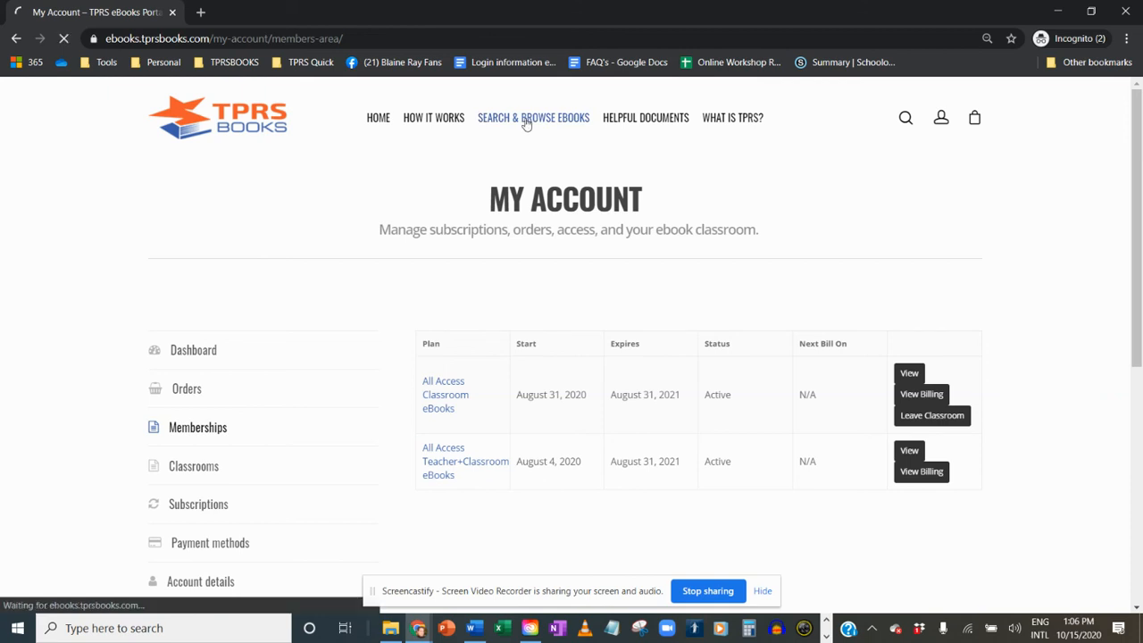
pyautogui.click(533, 118)
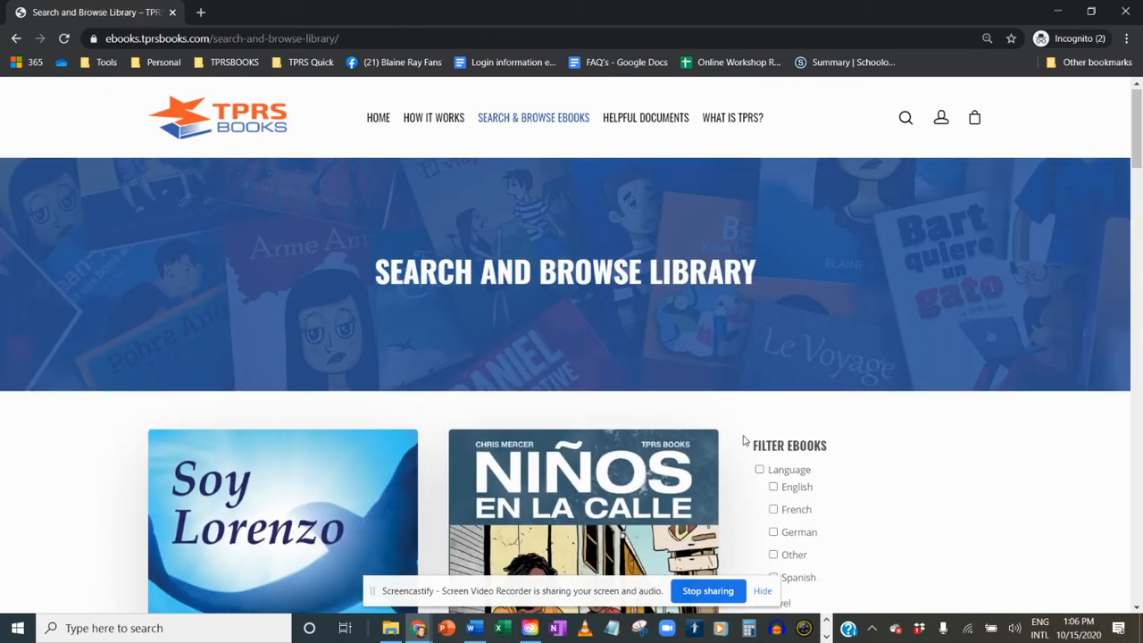
pyautogui.scroll(-3)
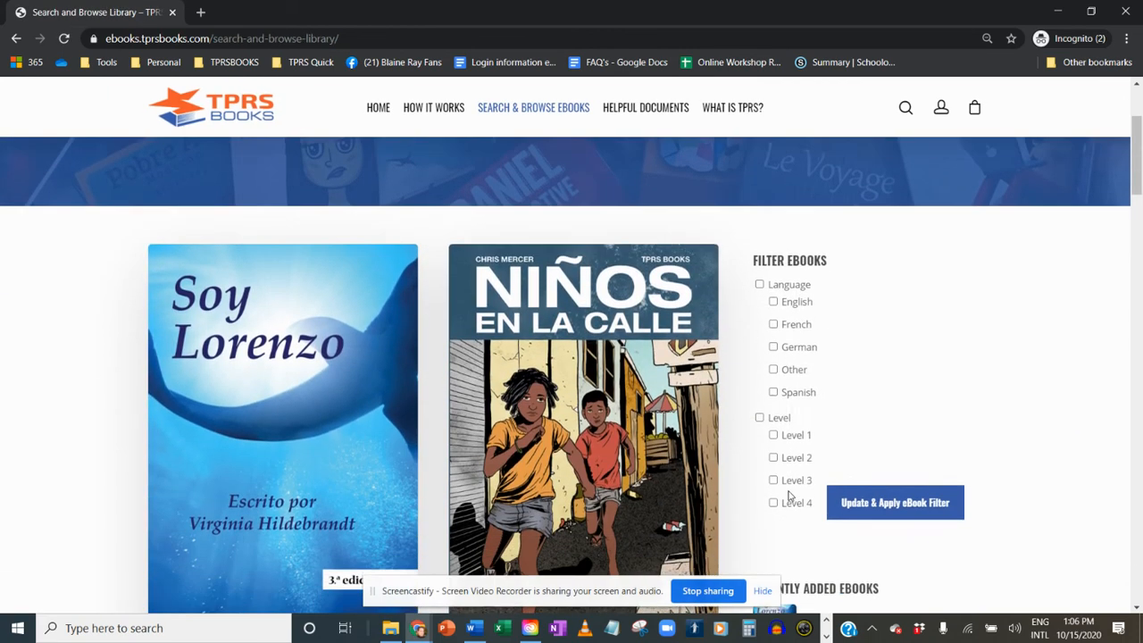